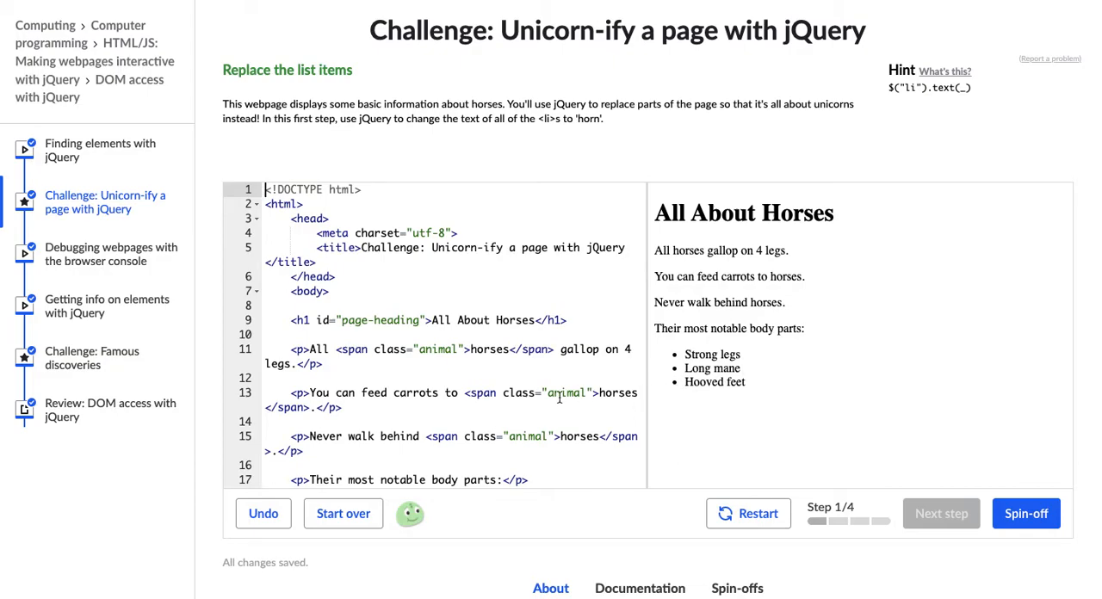
- Write $("li").text("horn"); in the script so every list item reads horn
scroll("down", 3)
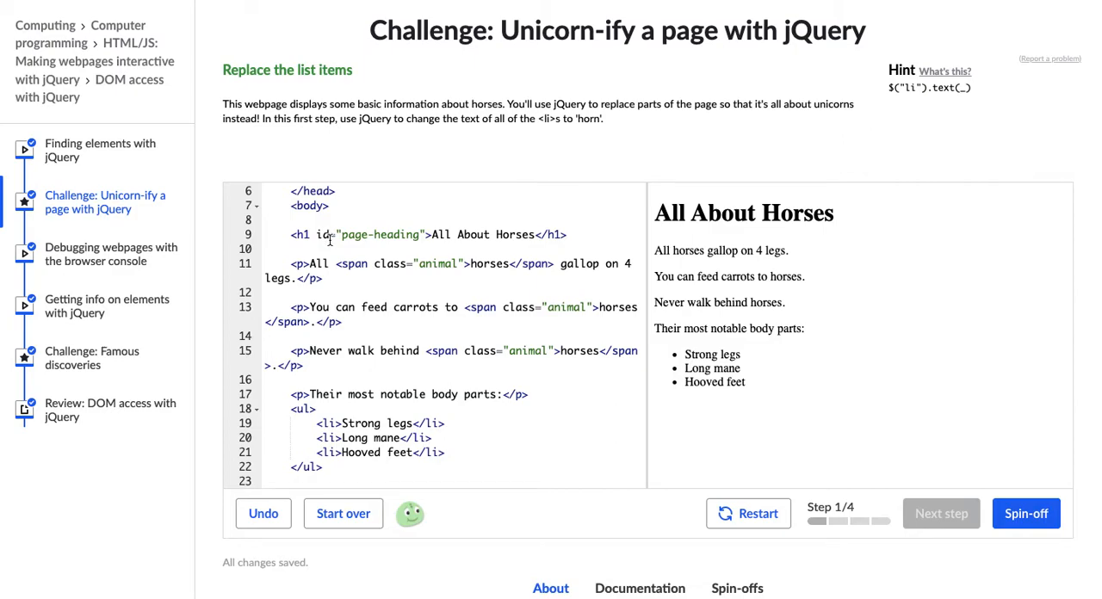
scroll("down", 3)
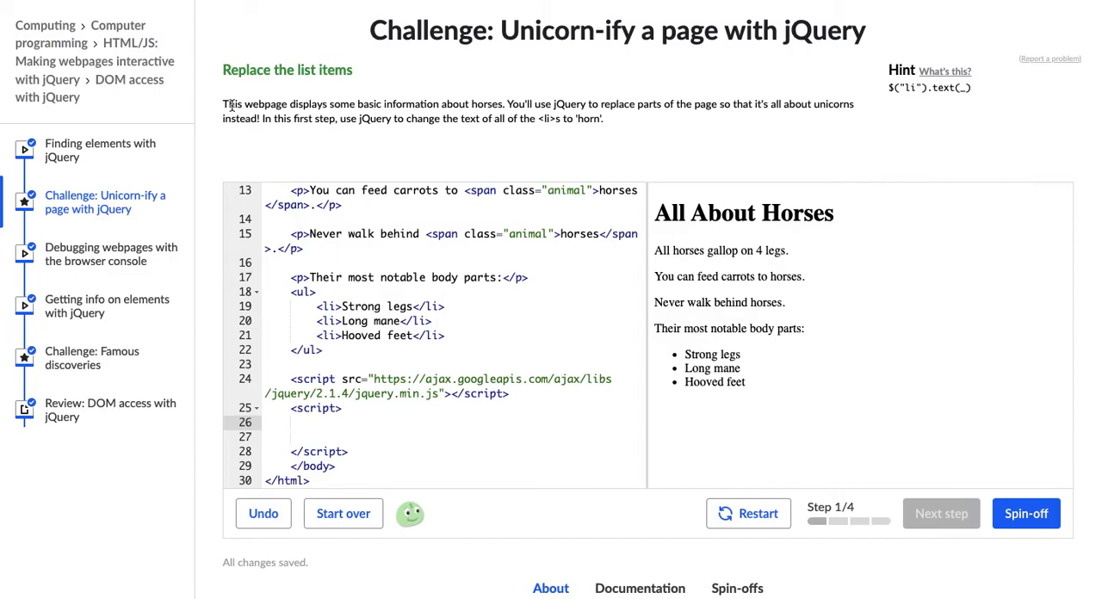
mouse_move(441, 257)
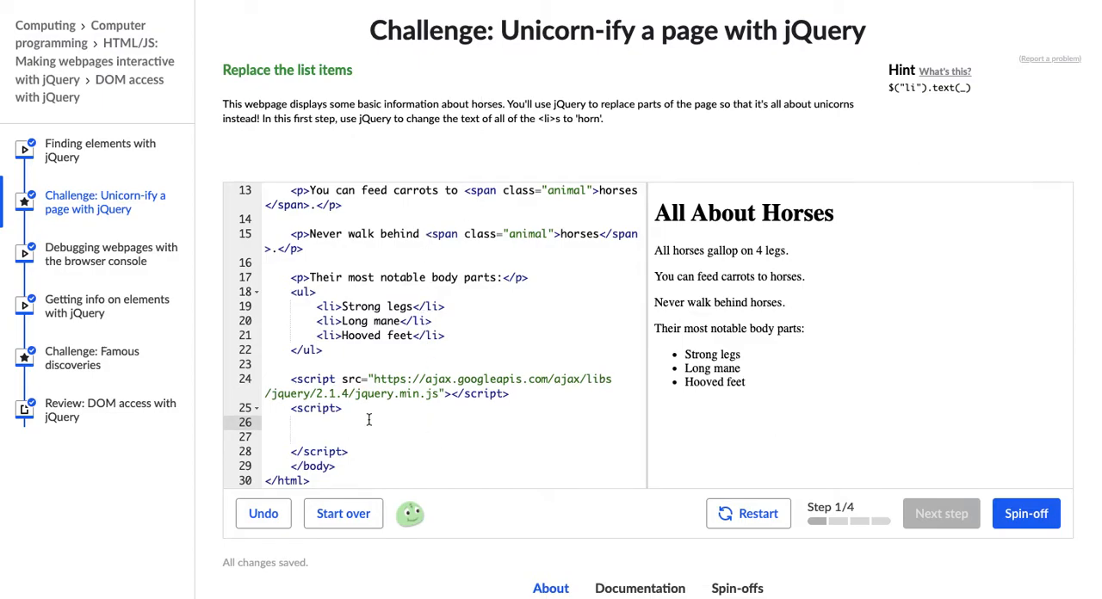
type("$")
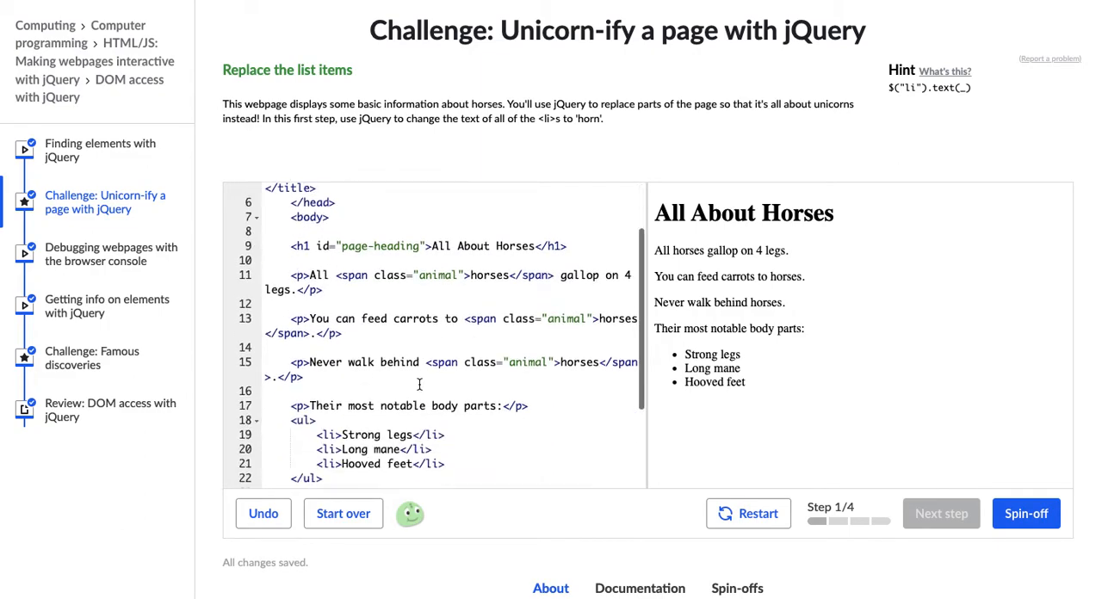
scroll("down", 3)
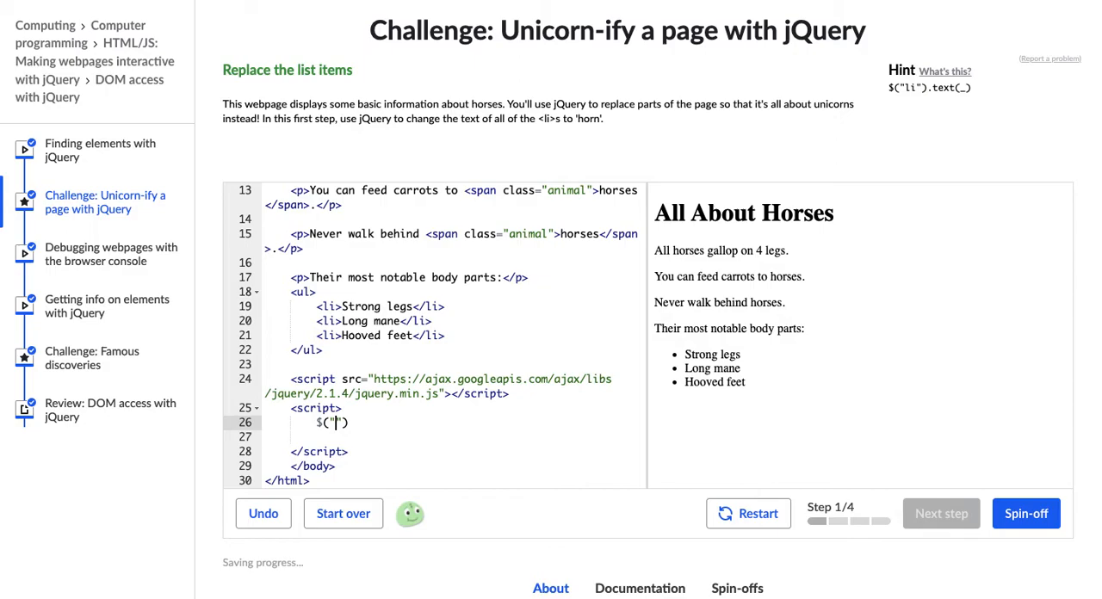
type("li")
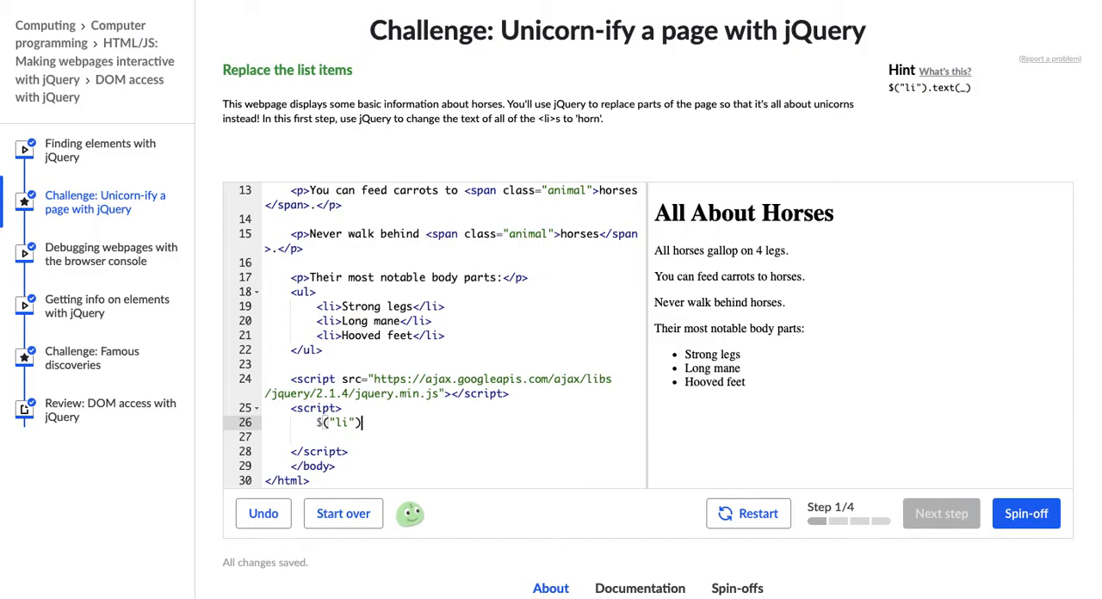
type(".")
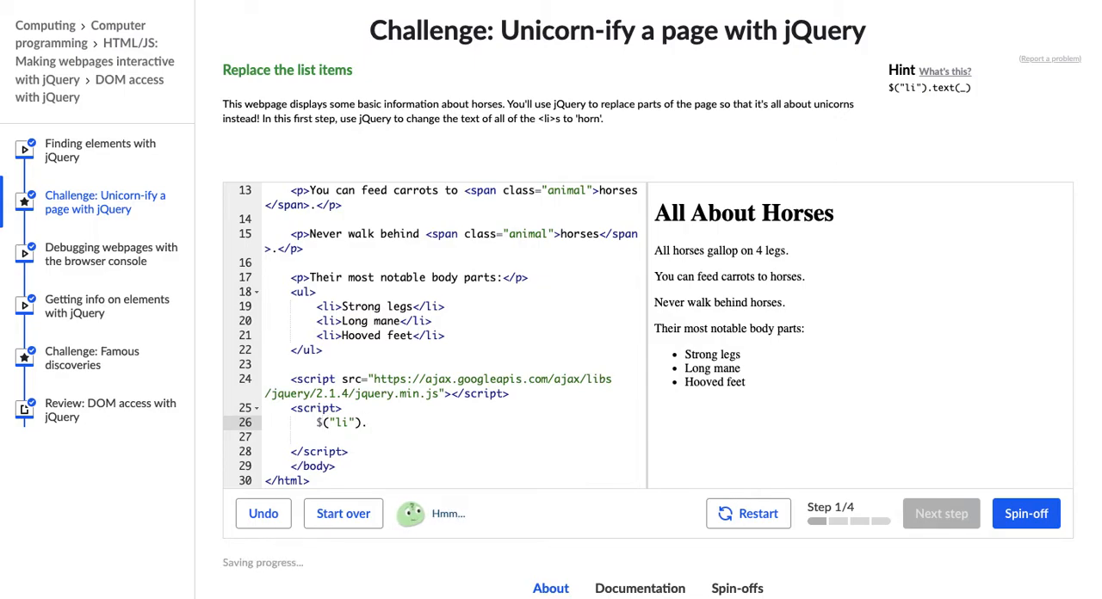
type("text")
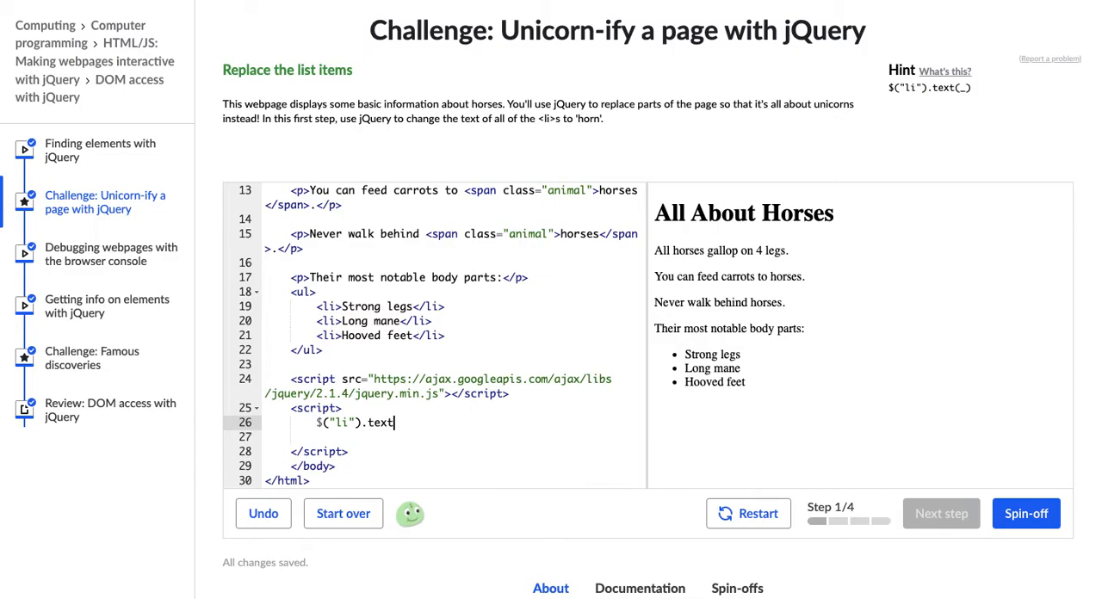
type("()")
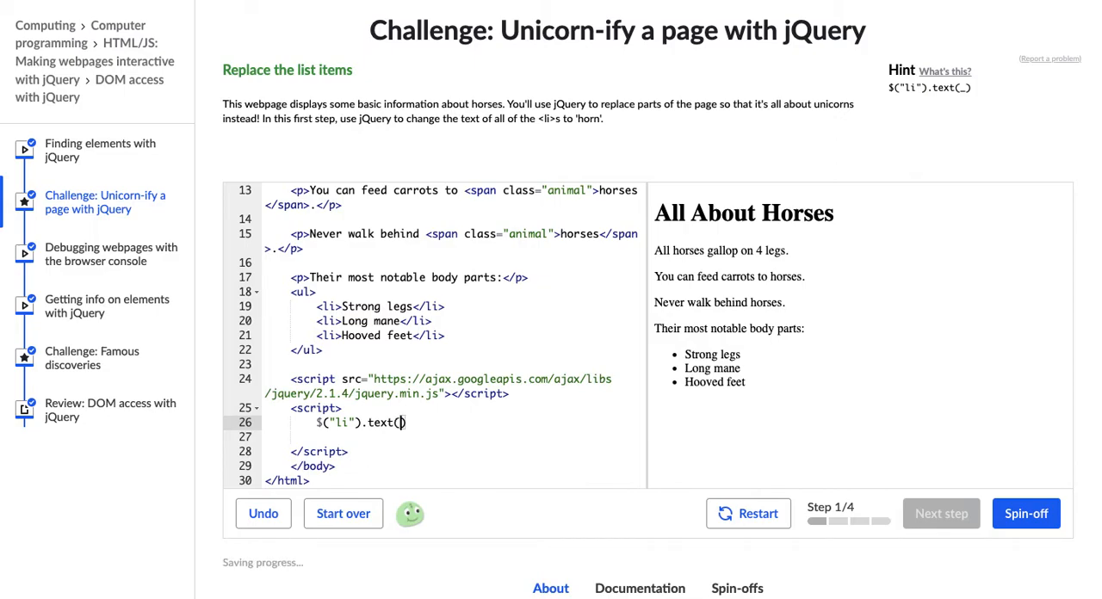
type("\"\"")
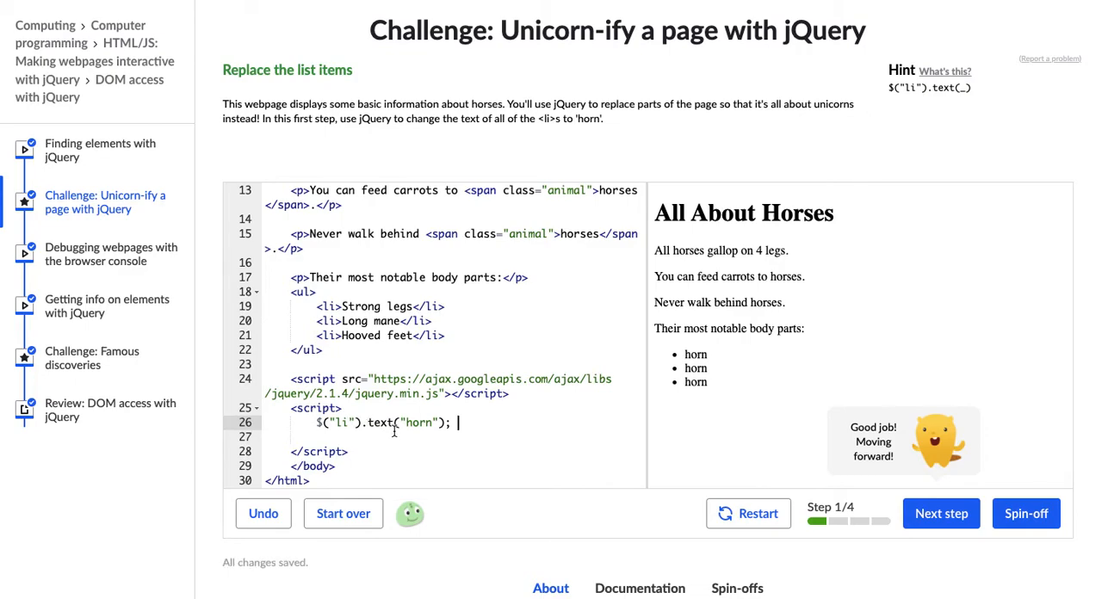
mouse_move(339, 306)
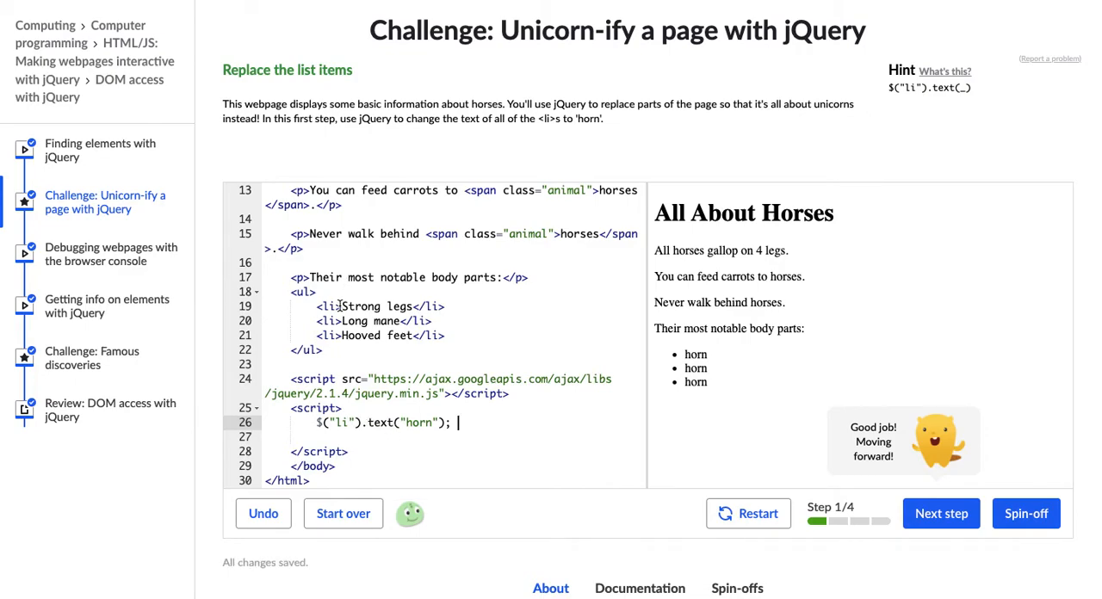
double_click(362, 307)
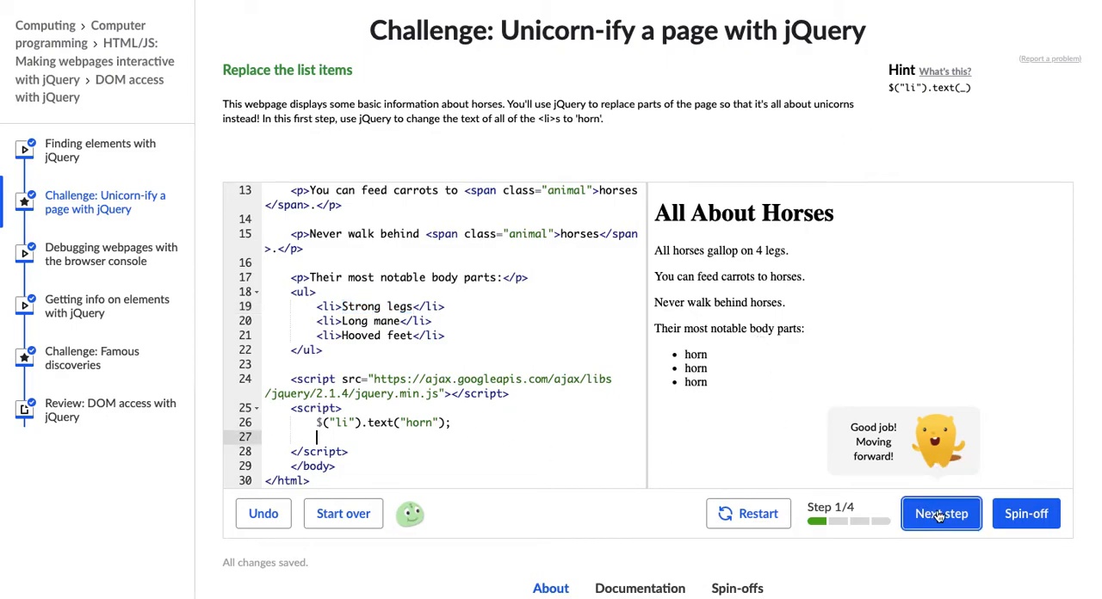
- Advance to step 2 of 4, which asks to replace the headline with 'All about unicorns'
left_click(941, 514)
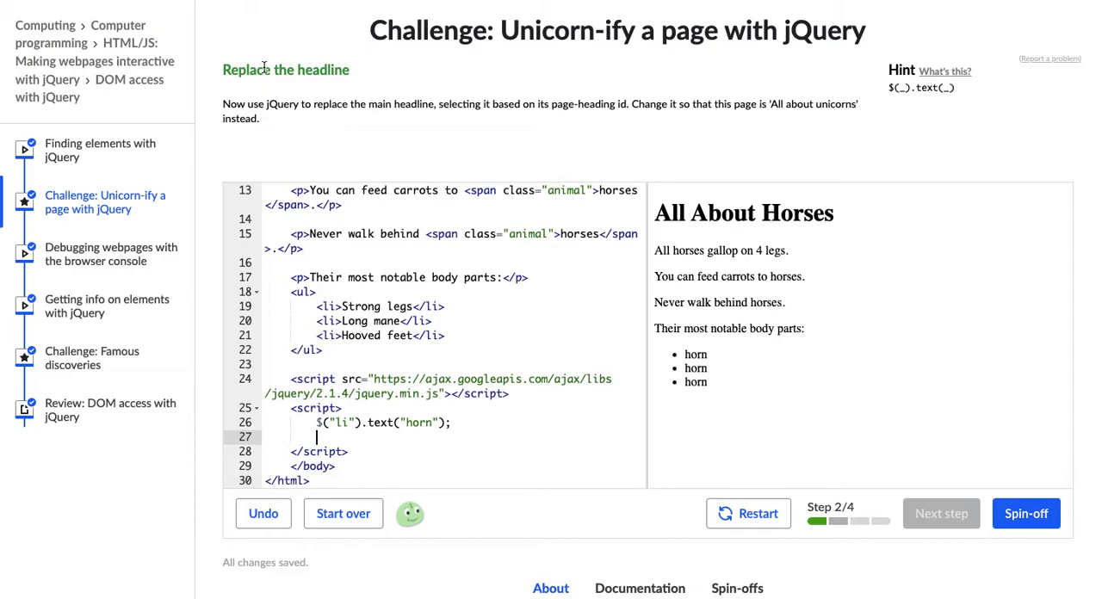
mouse_move(267, 169)
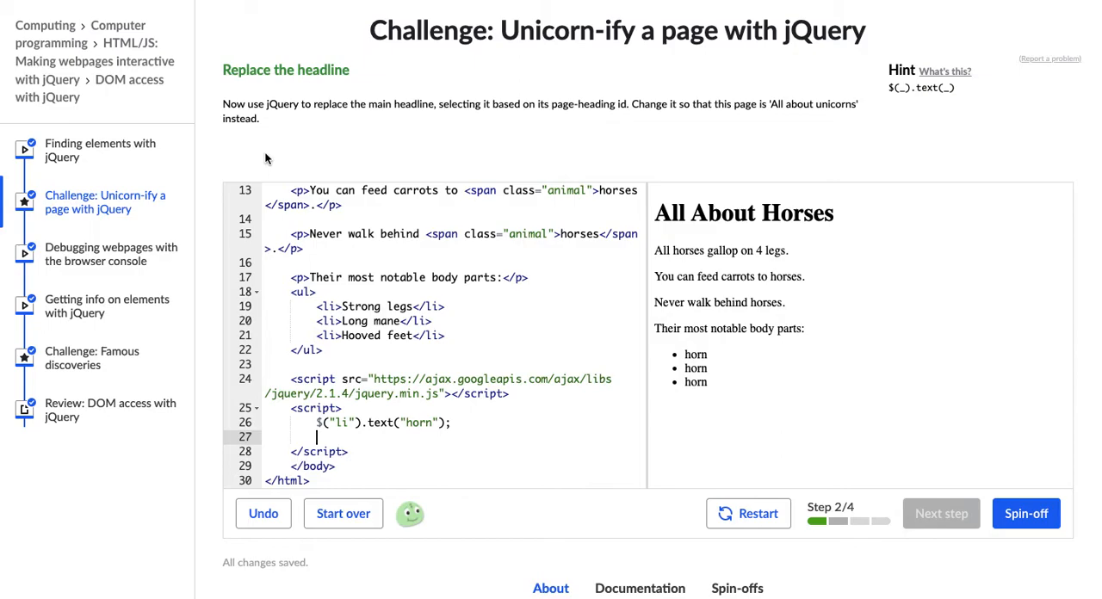
mouse_move(412, 257)
type("$(\"")
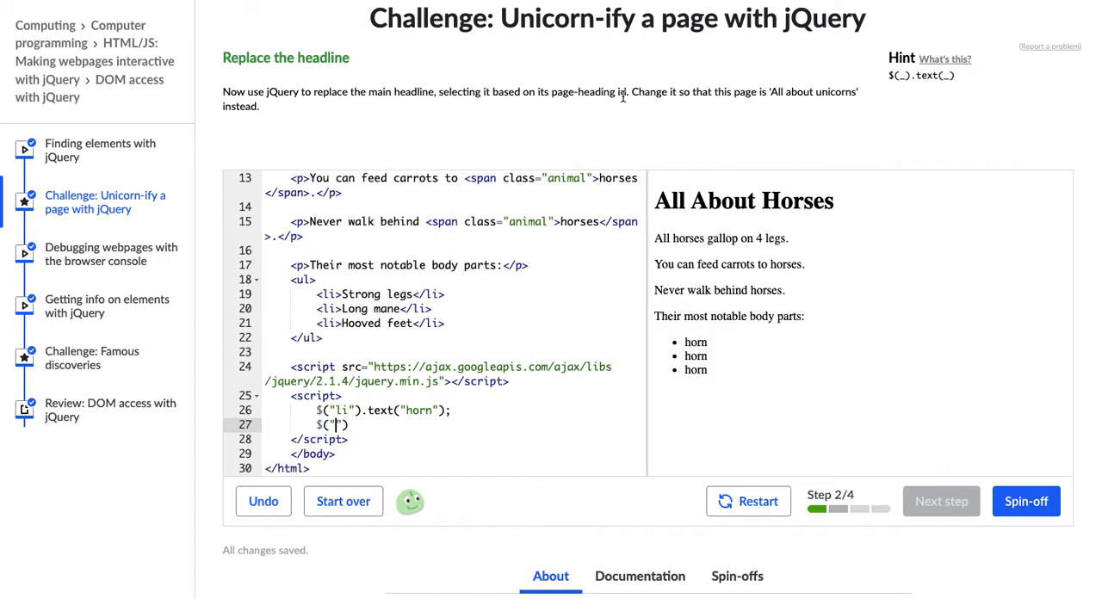
- Complete $("#page-heading").text("All about Unicorns") on line 27 and advance to step 3
type("#")
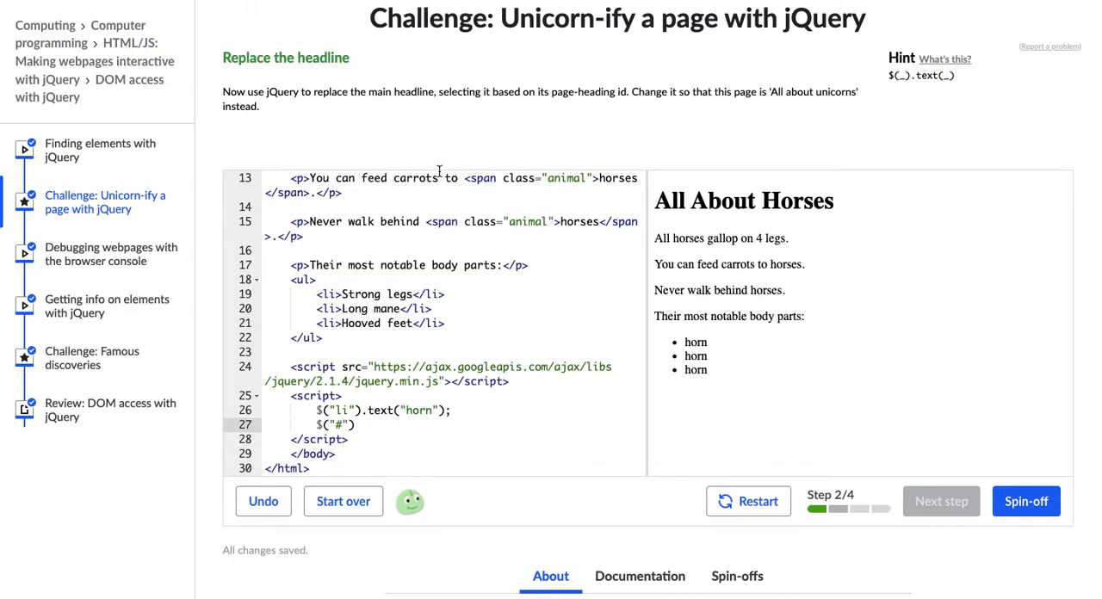
type("page-")
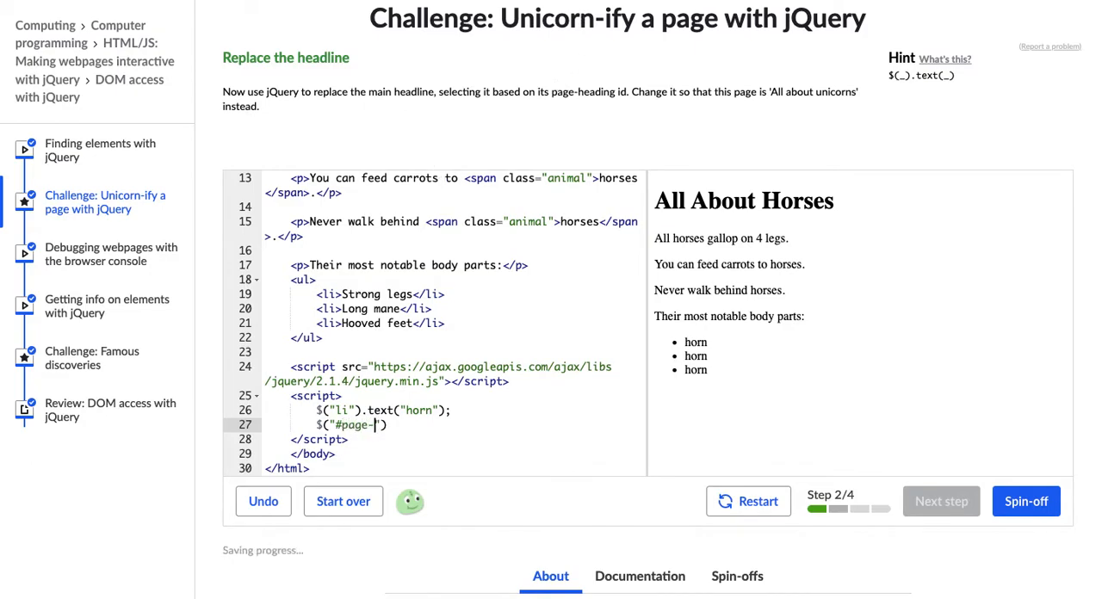
type("heading")
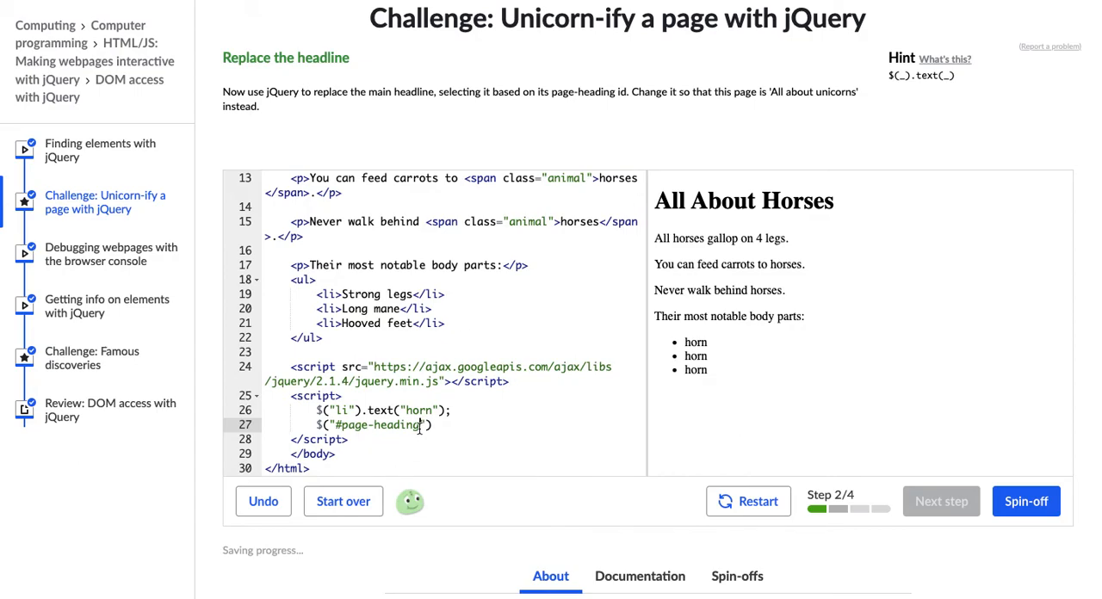
scroll("down", 3)
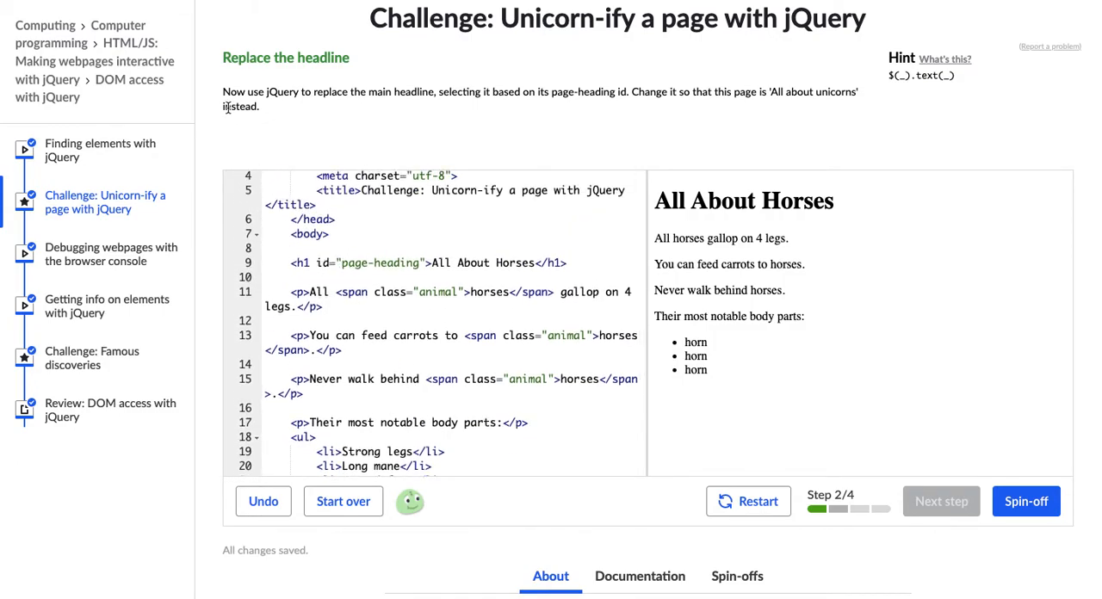
mouse_move(391, 109)
type("$(\"#page-heading")
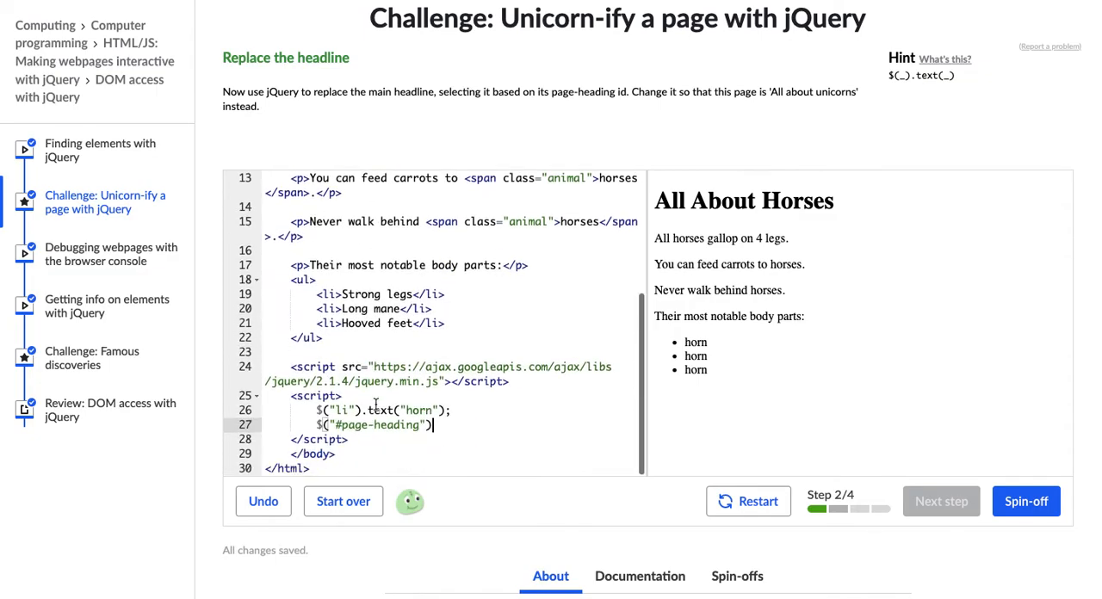
type(".text(\"")
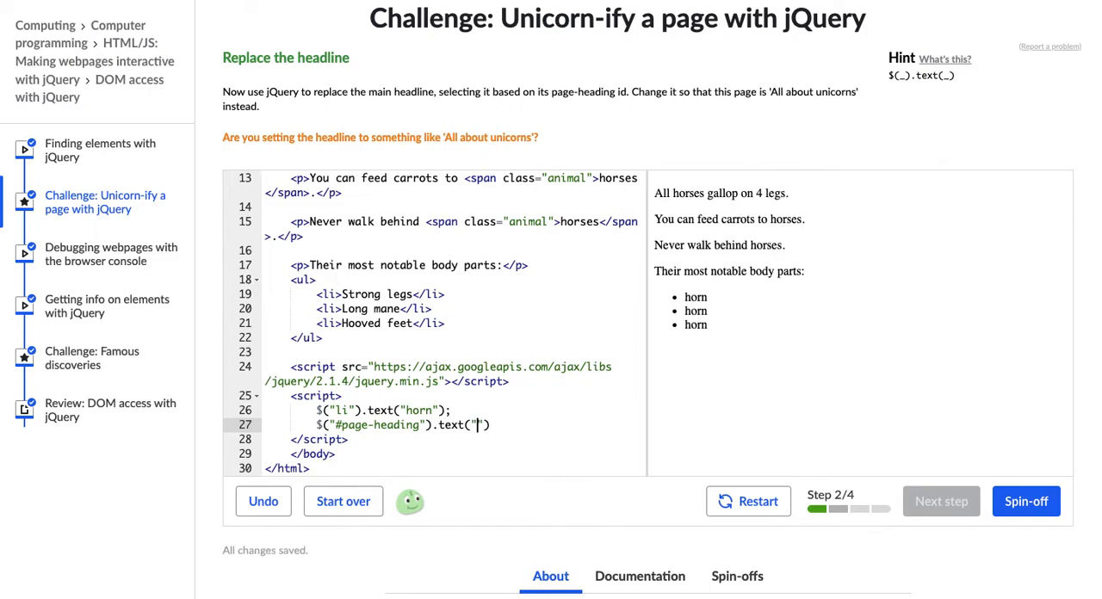
type("All about Uni")
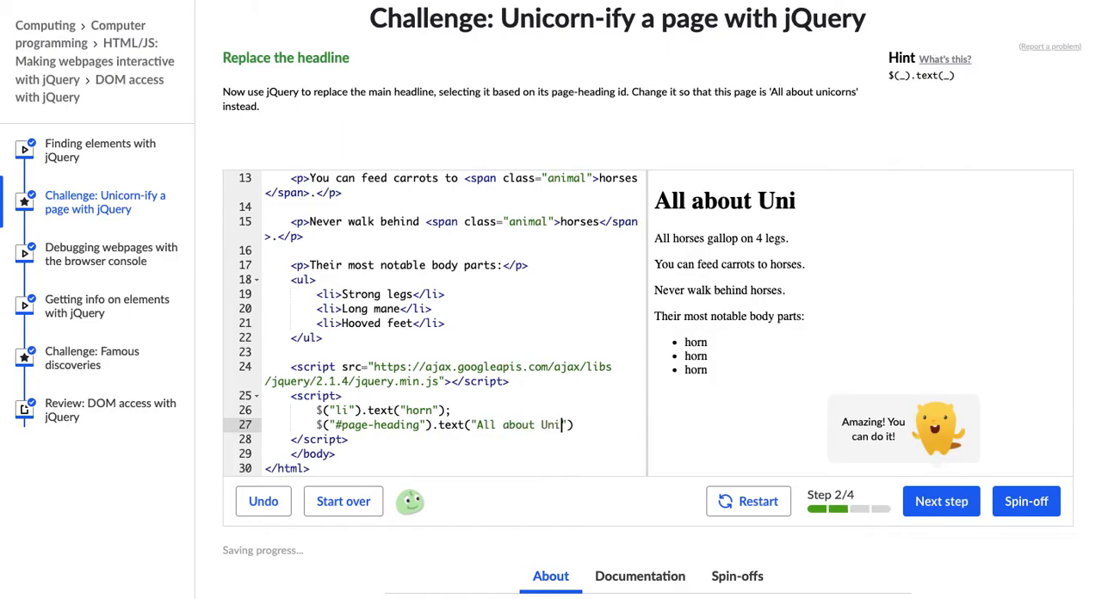
type("corns")
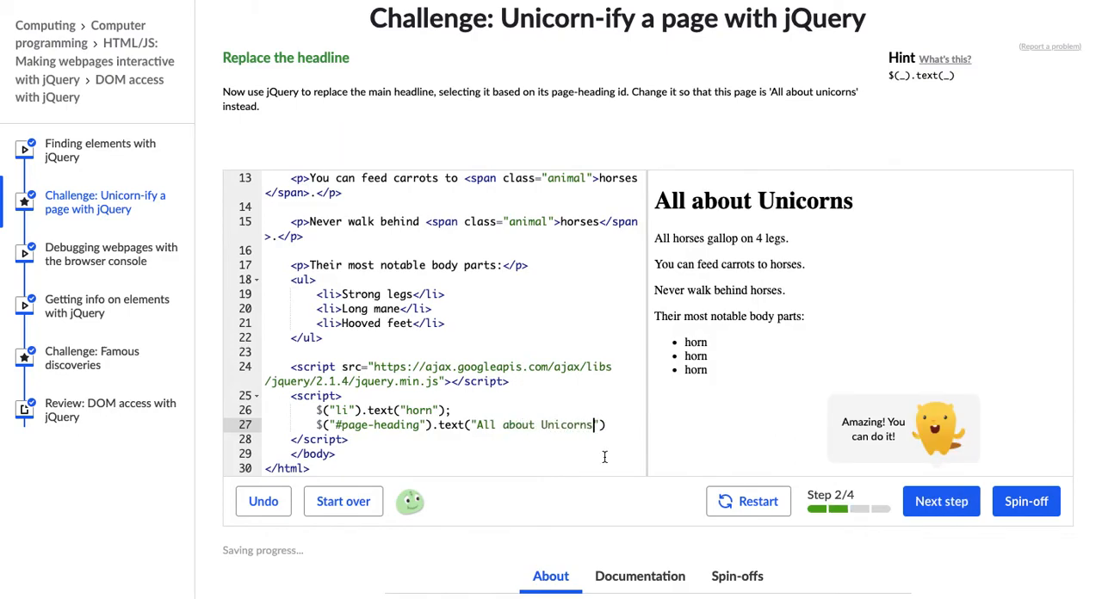
left_click(941, 501)
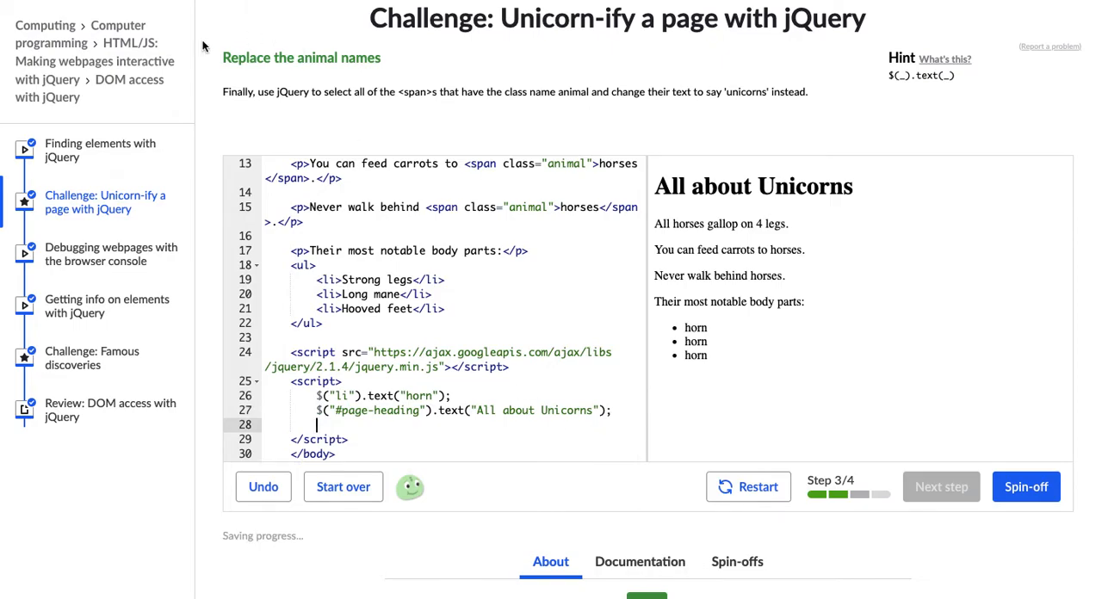
mouse_move(407, 107)
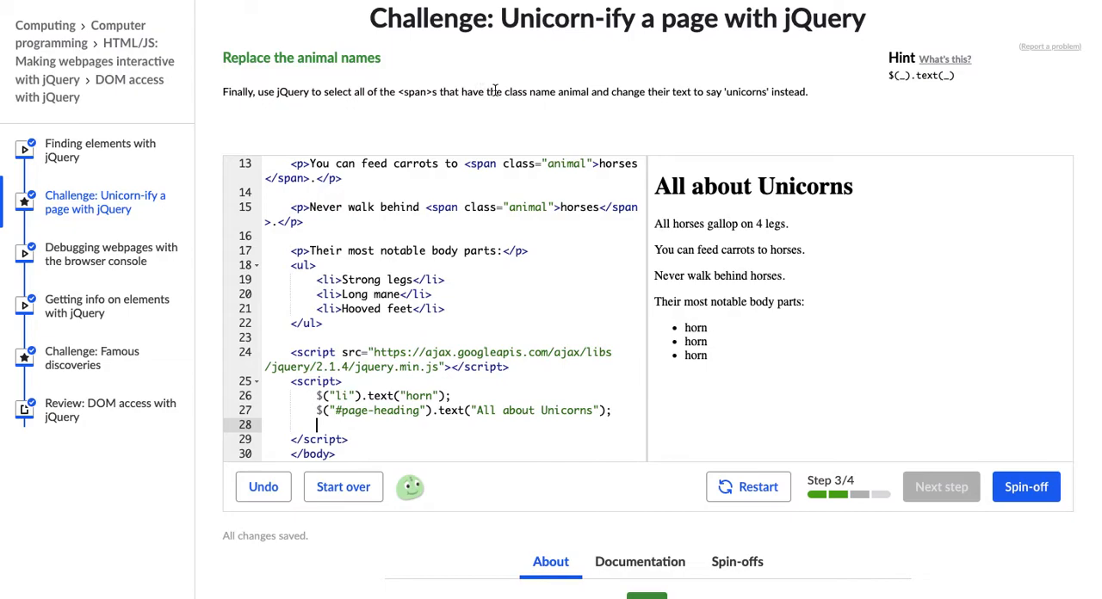
mouse_move(750, 96)
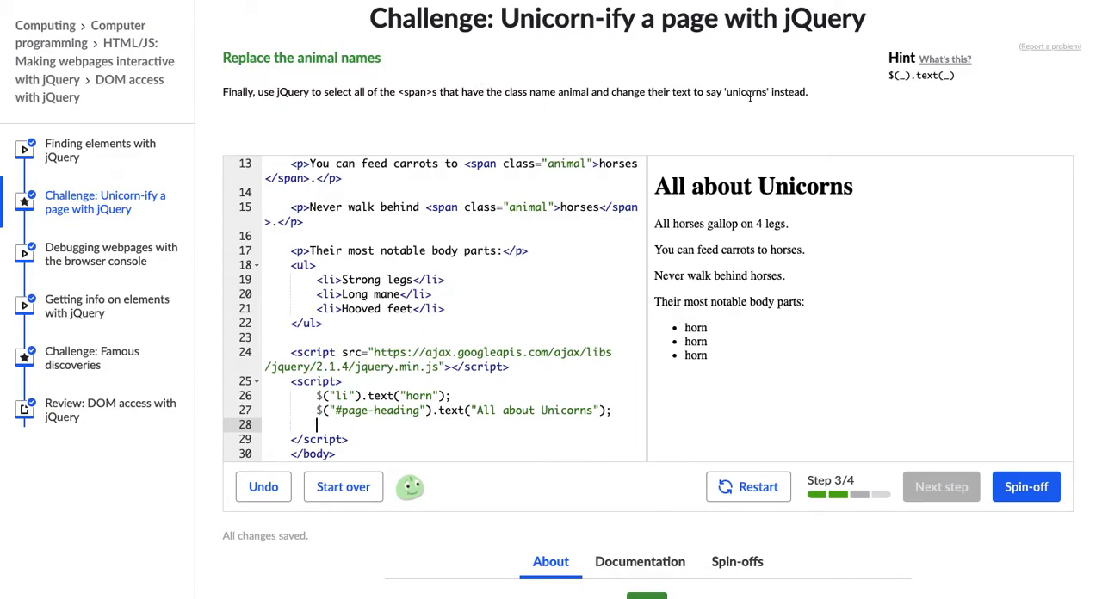
- Begin a new $ selector line 28 for the animal-class spans
type("$(\".")
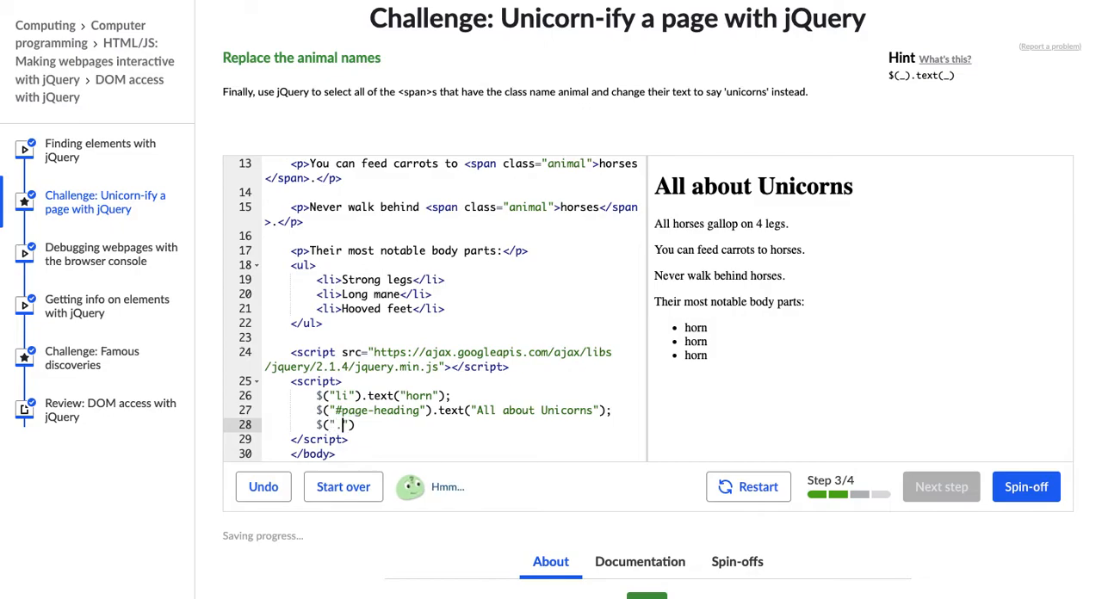
- Write $(".animal").text("unicorns") so the animal spans read unicorns
type("animal")
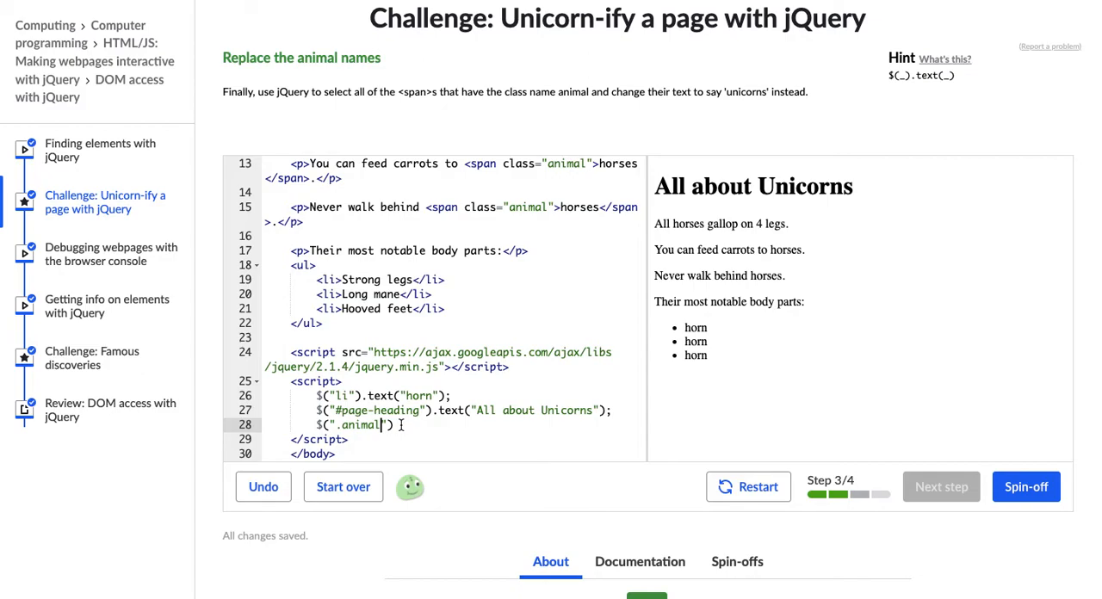
type("\".")
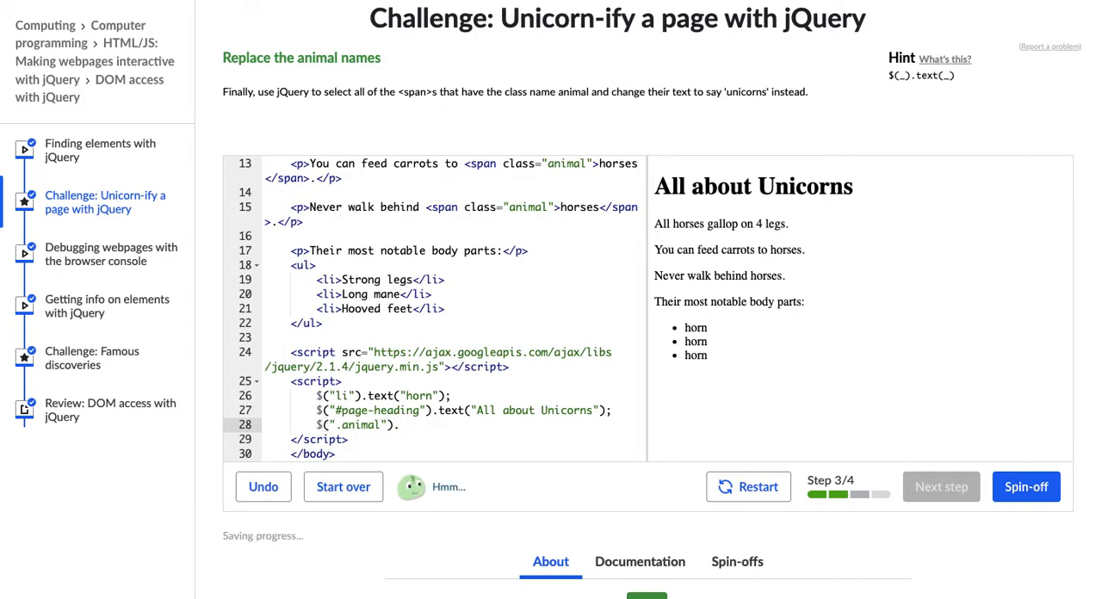
type(".text()")
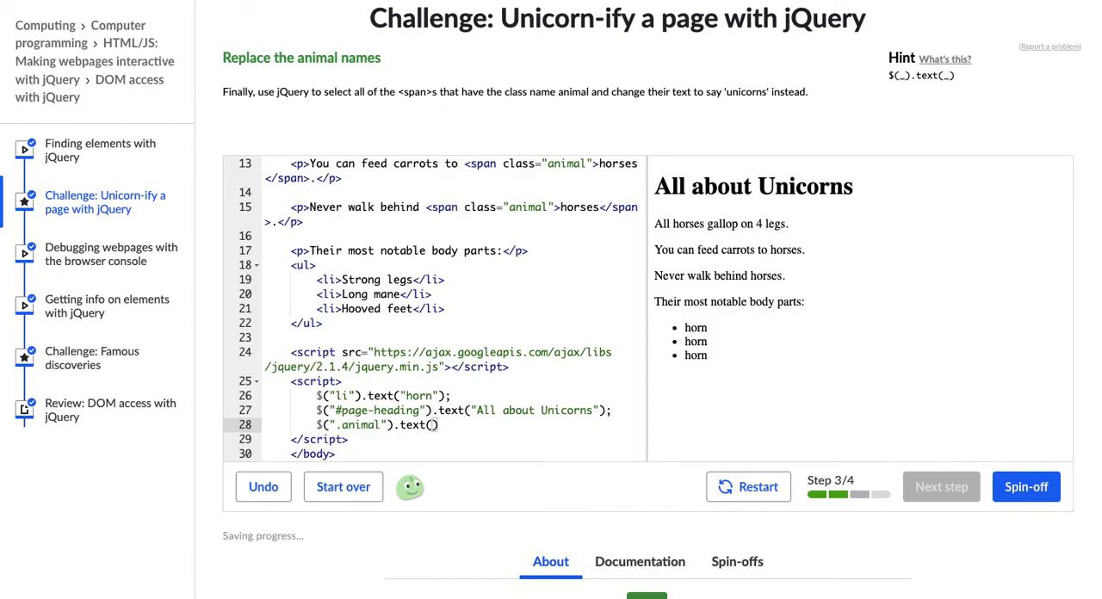
type("\"\"")
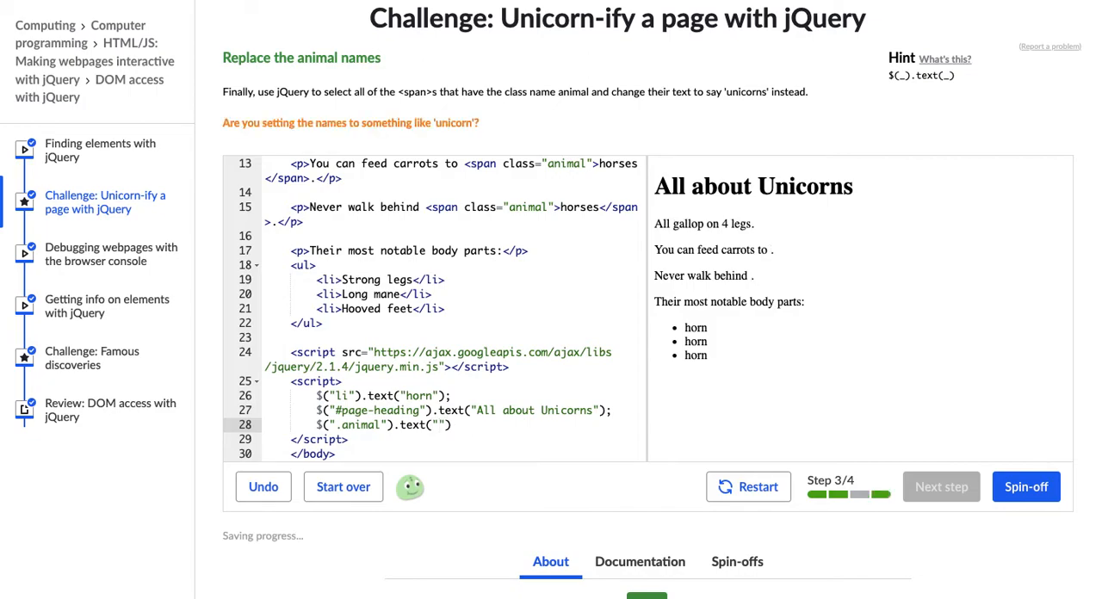
type("uni")
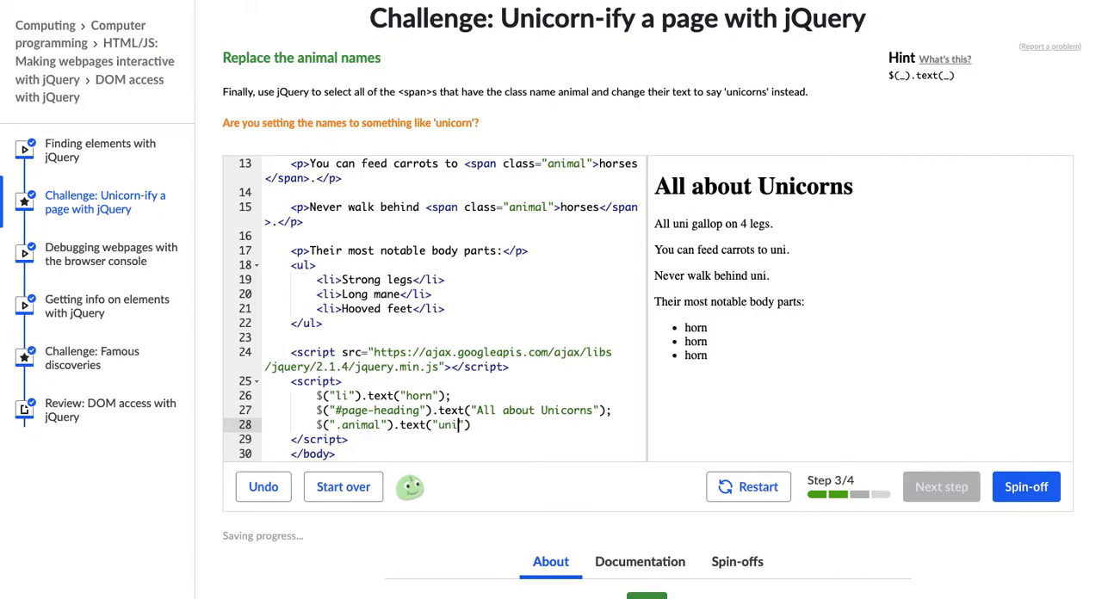
type("corns")
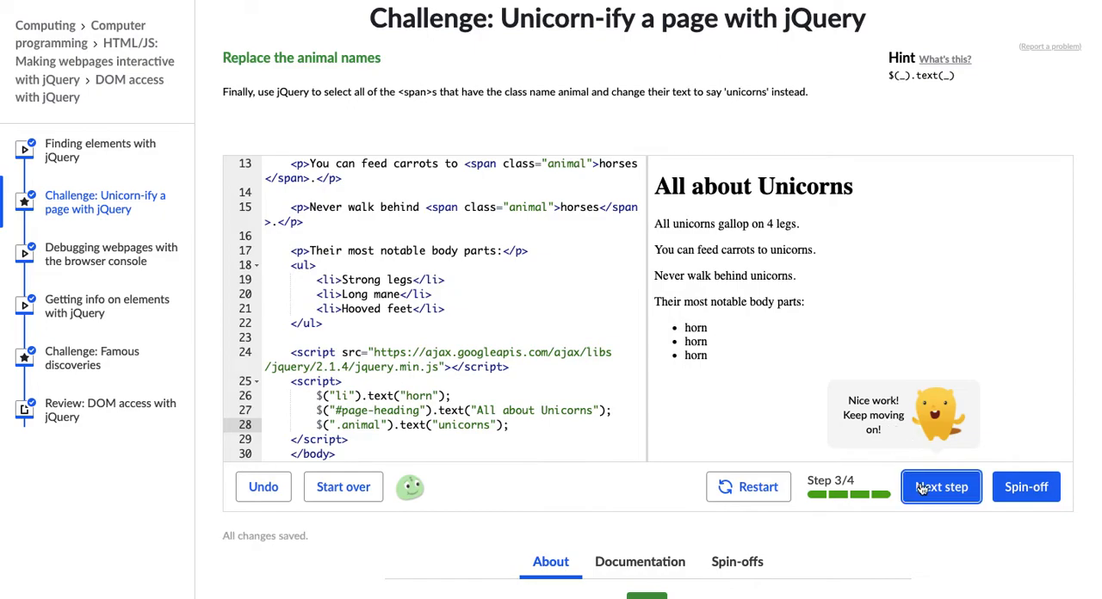
- Advance to the final step 4 of 4 and collect the 1500 points
left_click(941, 486)
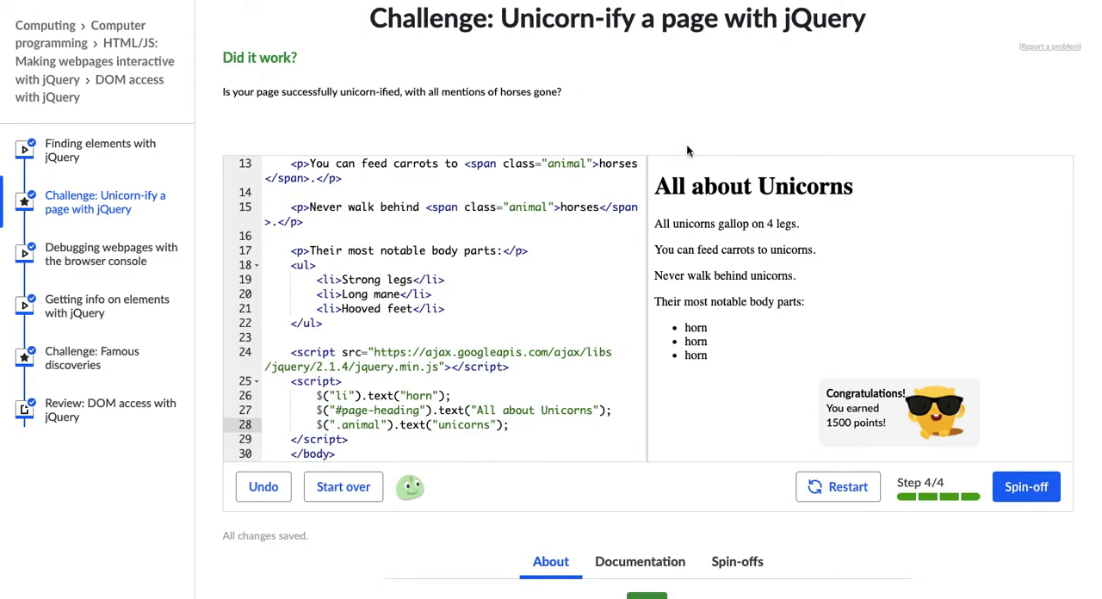
mouse_move(774, 195)
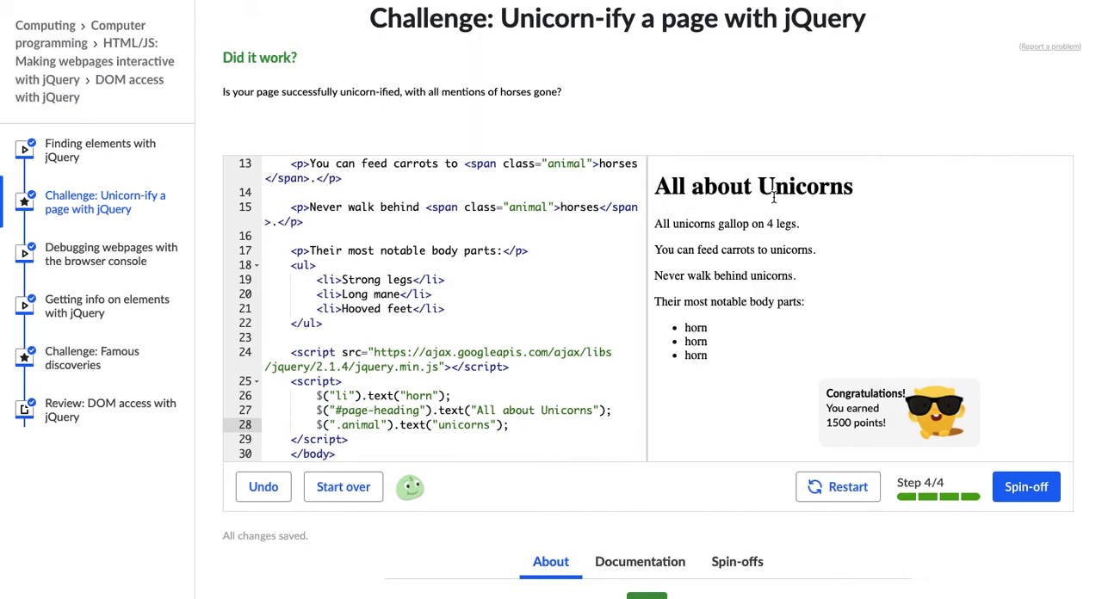
mouse_move(766, 225)
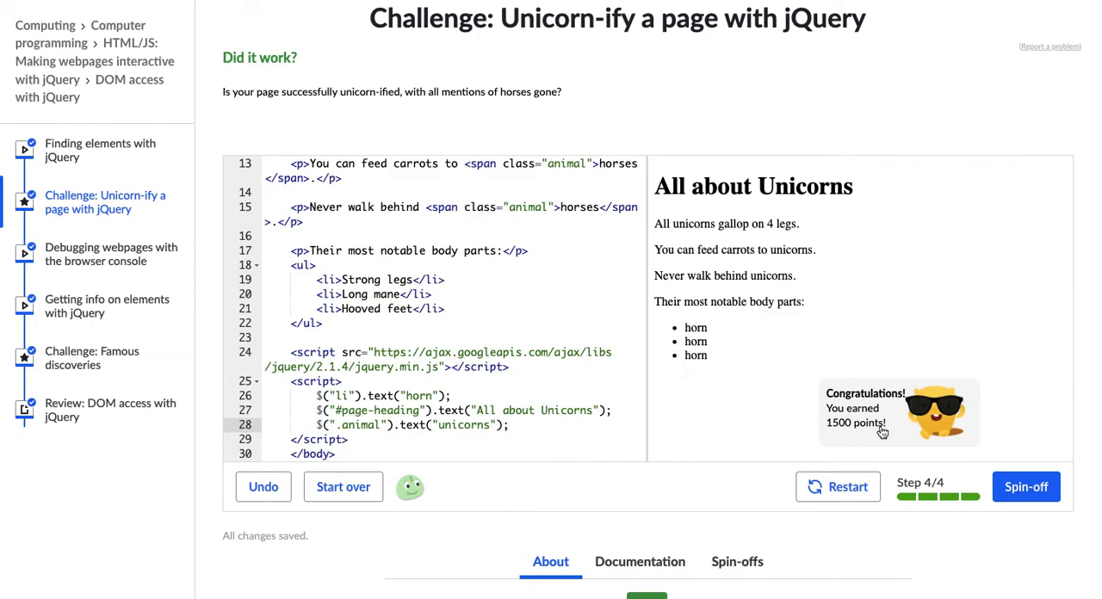
mouse_move(900, 463)
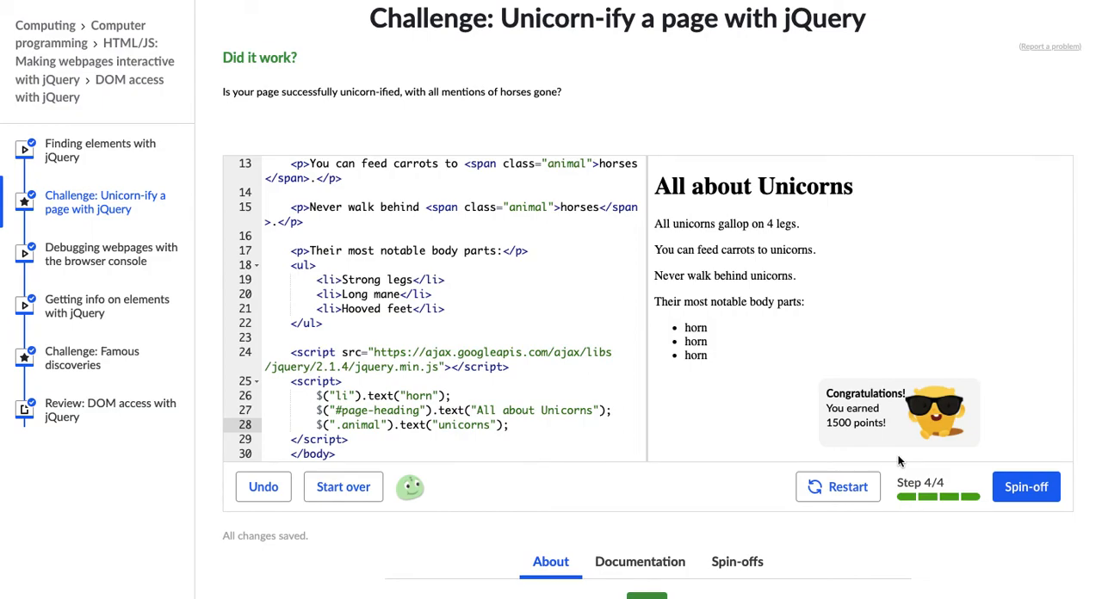
mouse_move(801, 301)
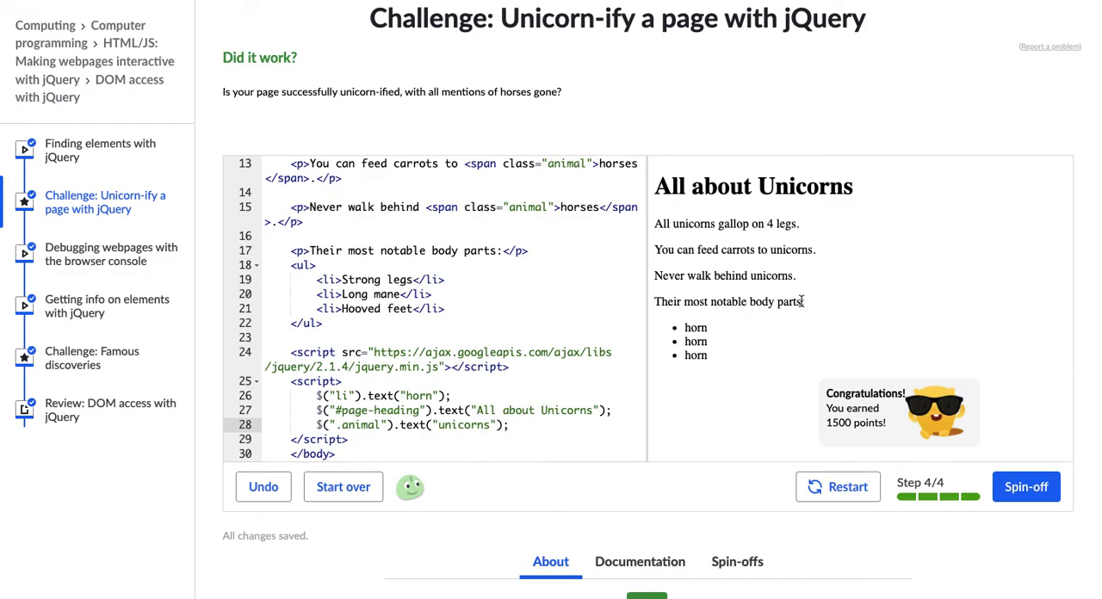